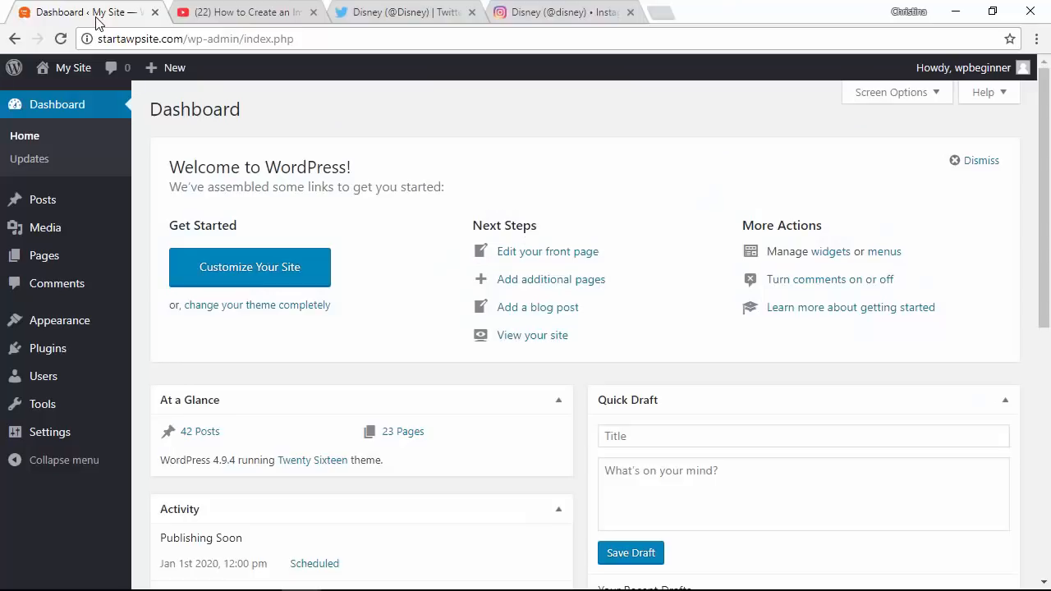
{"action": "mouse_move", "coordinate": [43, 199]}
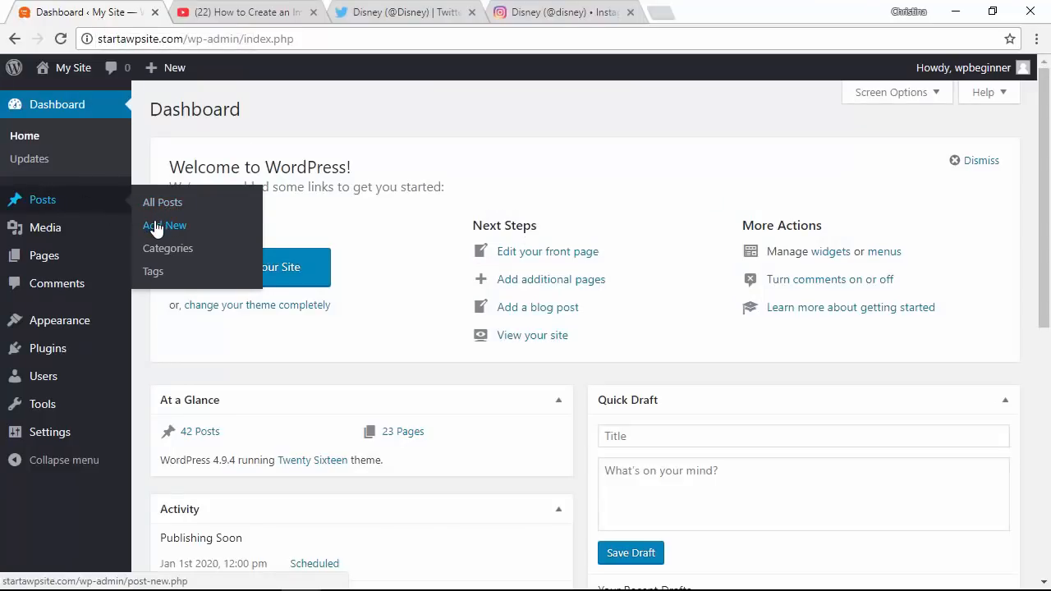
Start a new post from the Dashboard's Posts menu, titled 'Vacation'
{"action": "left_click", "coordinate": [164, 225]}
{"action": "type", "text": "Vacation"}
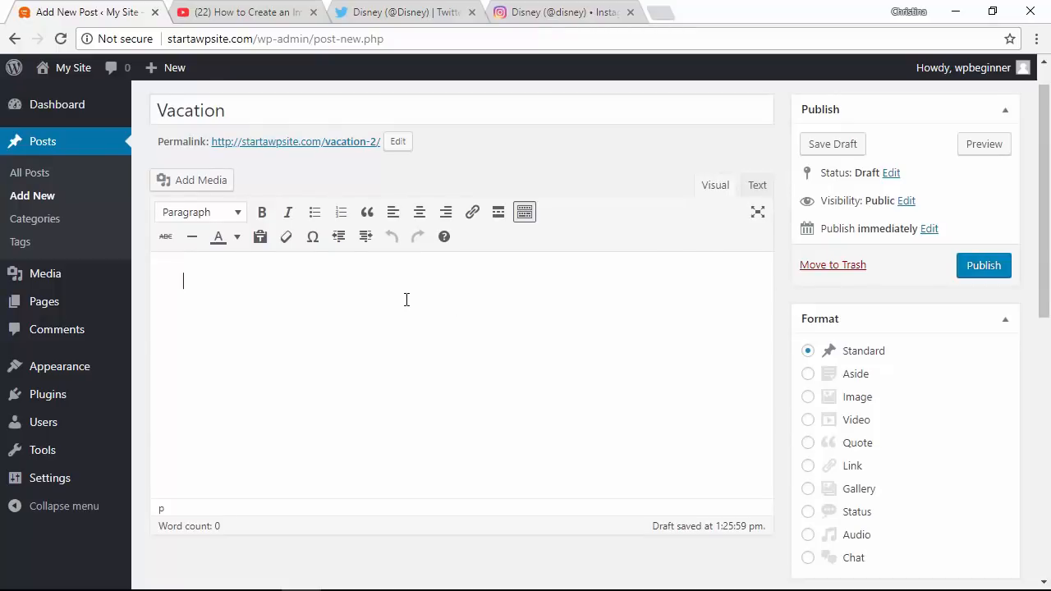
{"action": "mouse_move", "coordinate": [234, 11]}
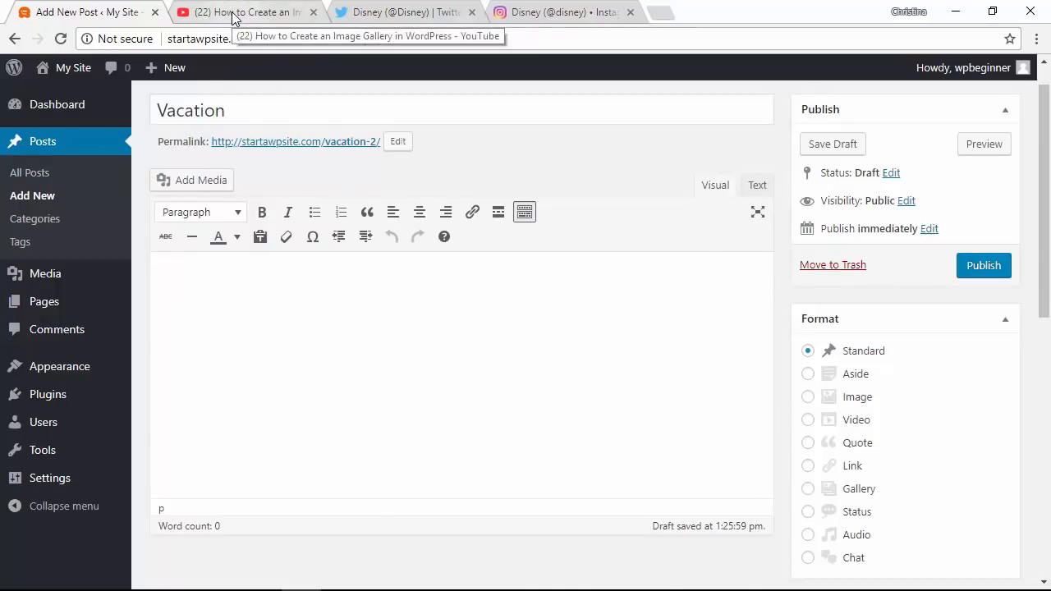
Copy the image gallery YouTube video's URL and return to the Vacation draft
{"action": "left_click", "coordinate": [238, 12]}
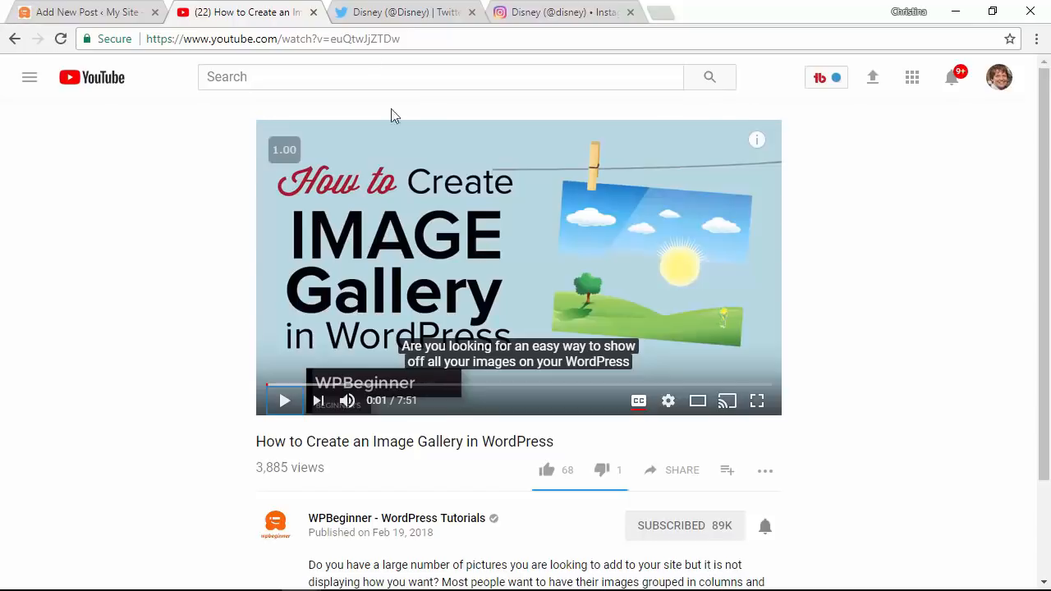
{"action": "left_click", "coordinate": [413, 39]}
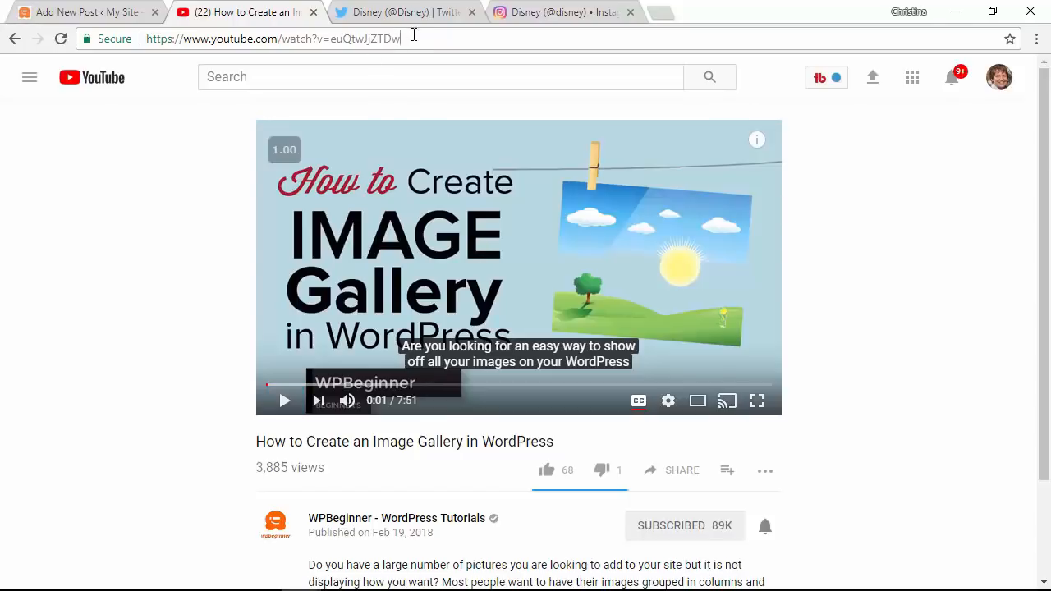
{"action": "left_click", "coordinate": [271, 39]}
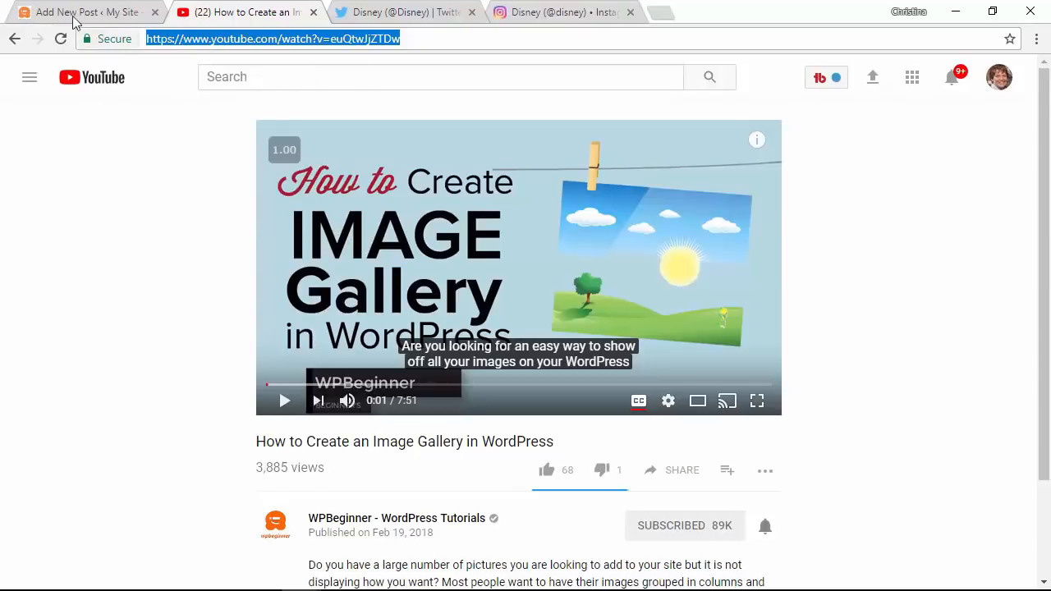
{"action": "left_click", "coordinate": [78, 12]}
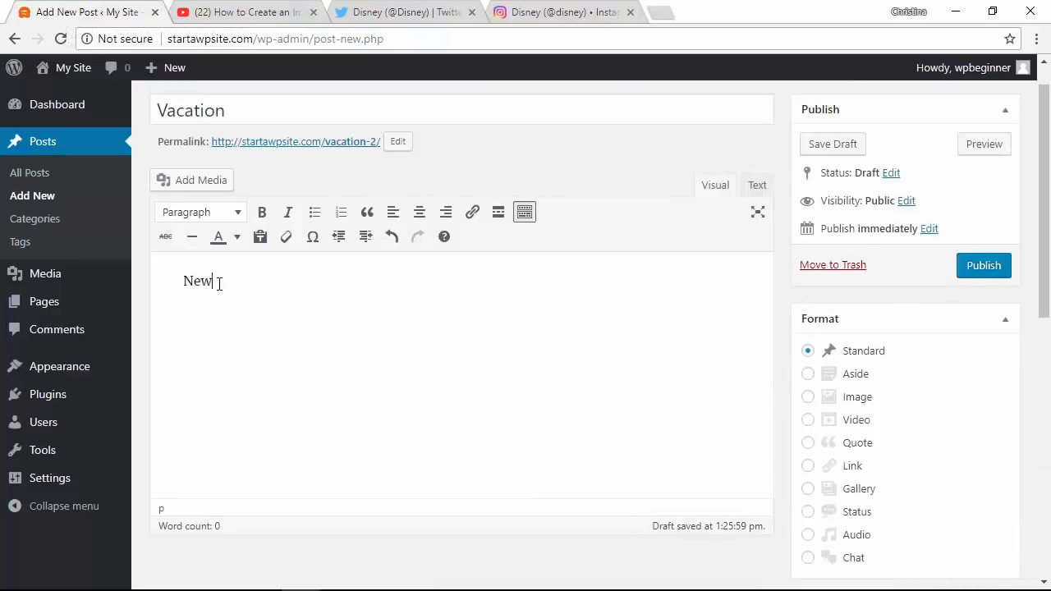
Write 'New Video to check out.' and paste the YouTube URL below to embed it
{"action": "type", "text": "Video to check"}
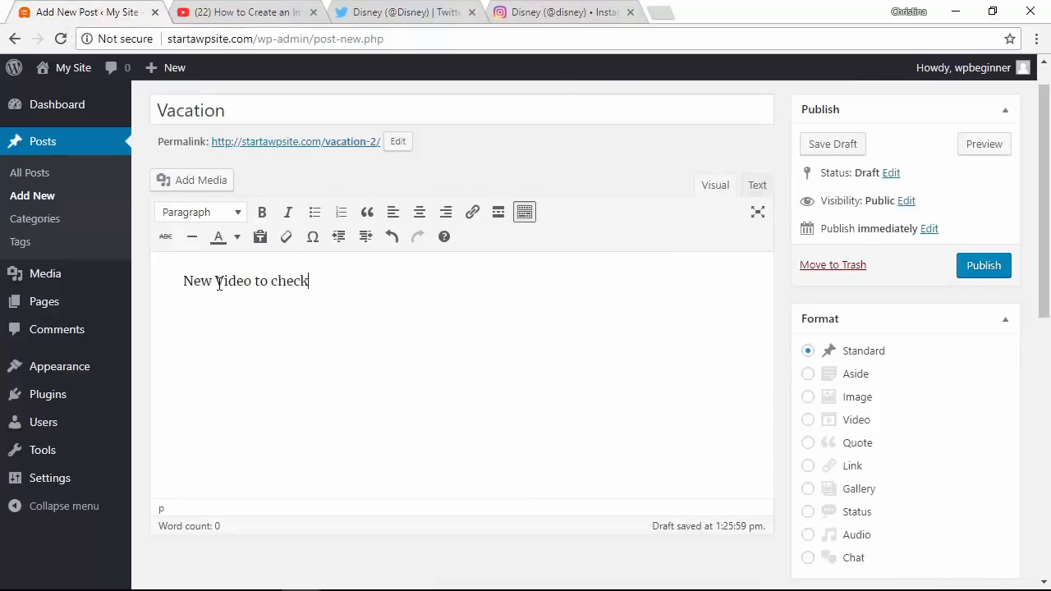
{"action": "type", "text": "out."}
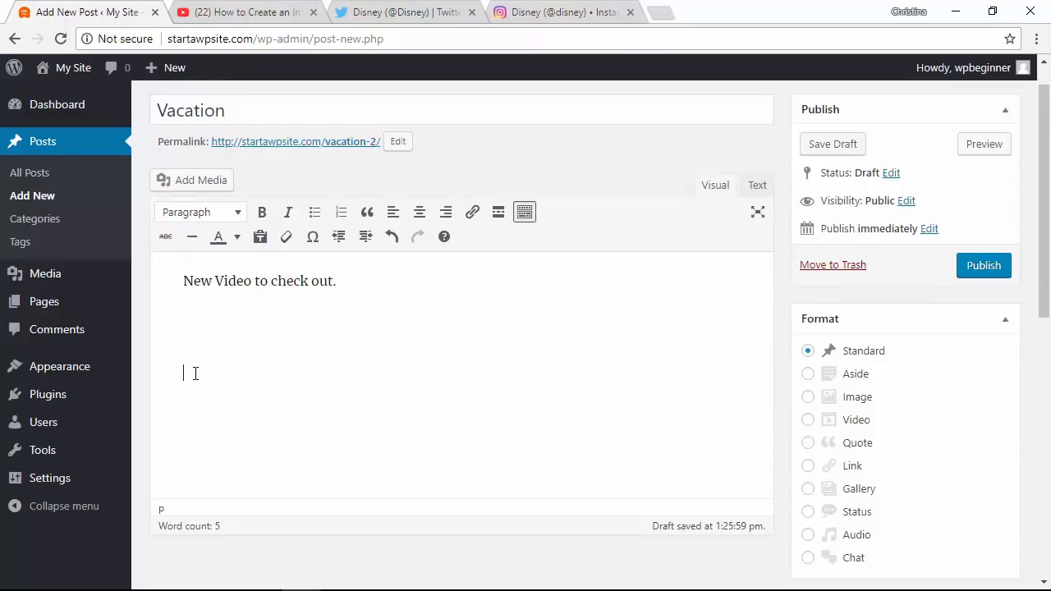
{"action": "right_click", "coordinate": [195, 374]}
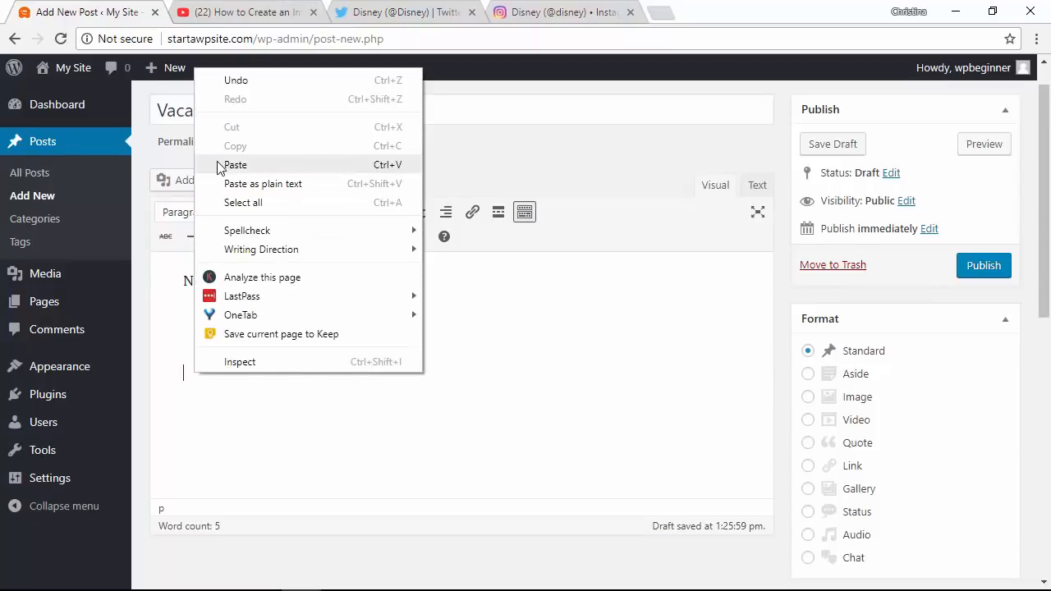
{"action": "left_click", "coordinate": [235, 164]}
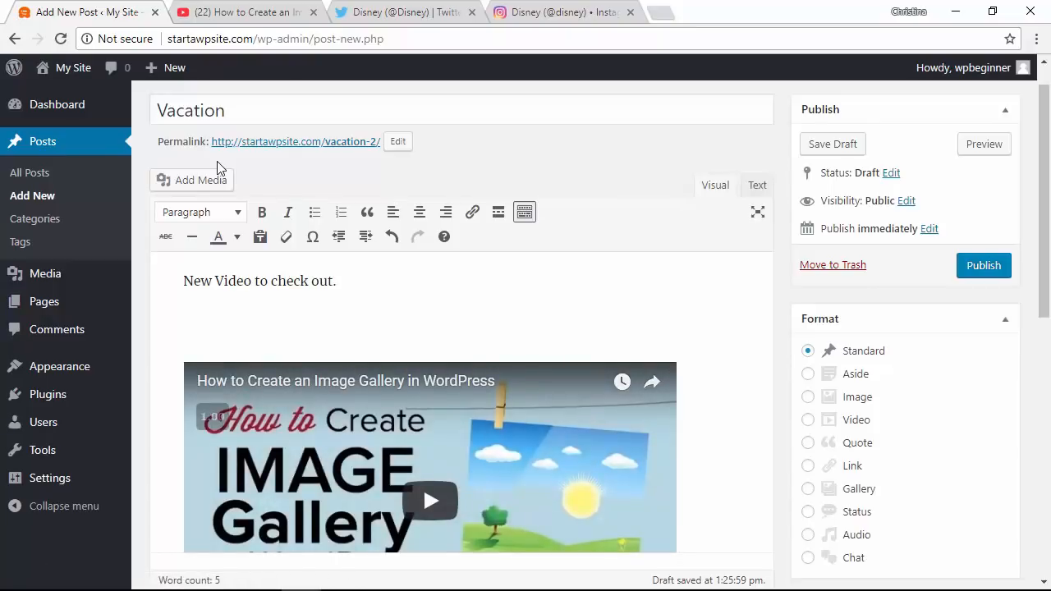
Publish the Vacation post
{"action": "scroll", "scroll_direction": "down", "scroll_amount": 3}
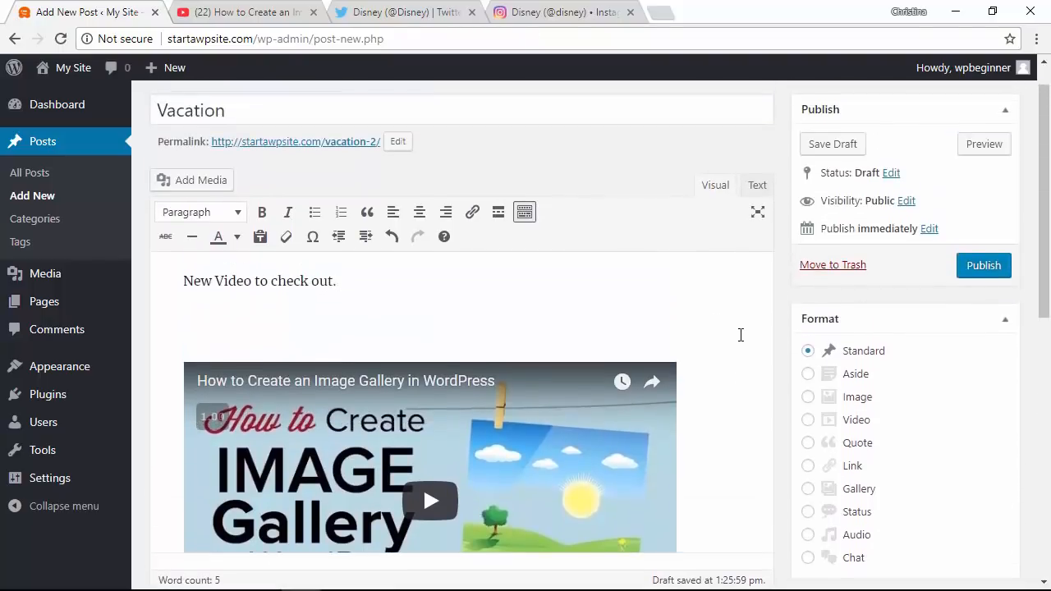
{"action": "left_click", "coordinate": [982, 265]}
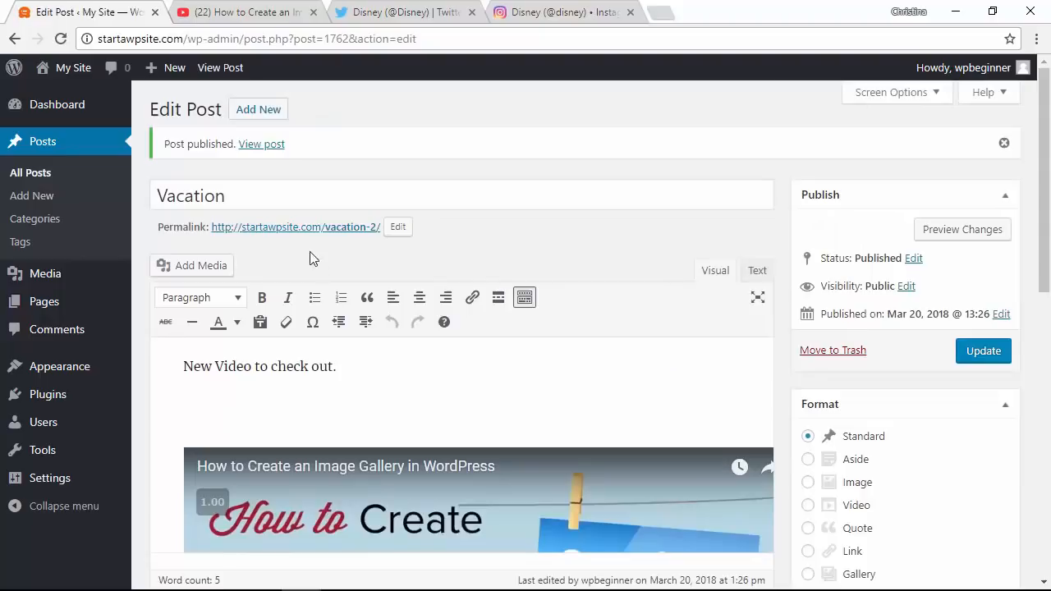
{"action": "mouse_move", "coordinate": [307, 237]}
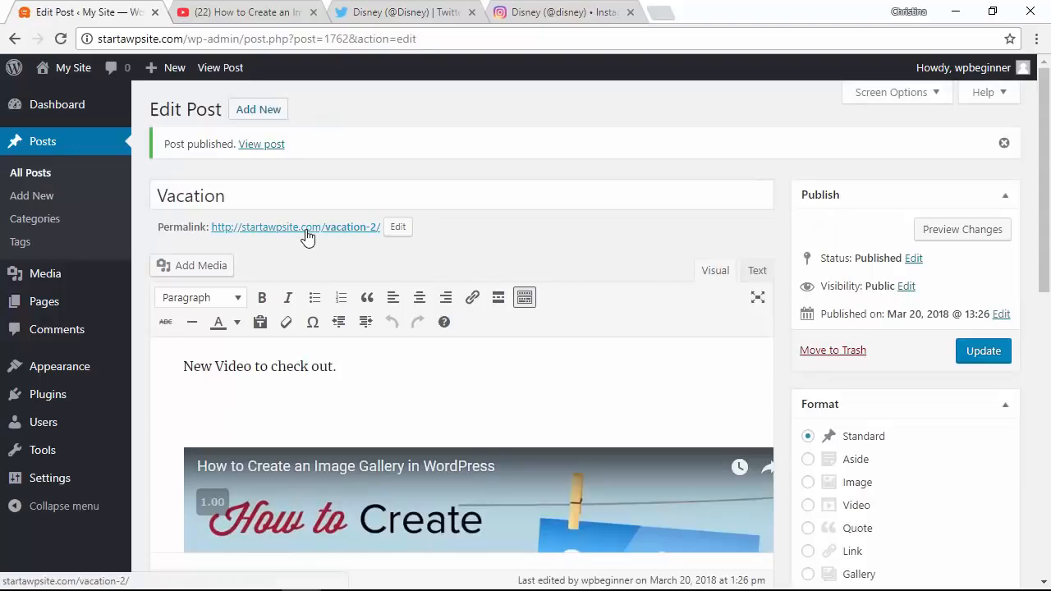
View the live Vacation post's text and embedded video, then go back to the editor
{"action": "left_click", "coordinate": [295, 226]}
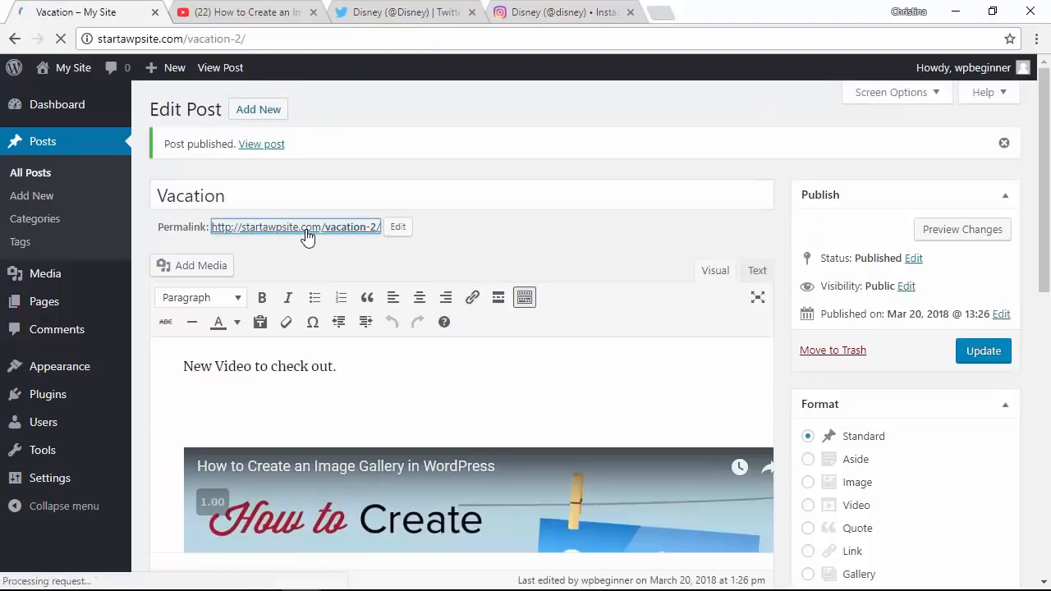
{"action": "left_click", "coordinate": [261, 144]}
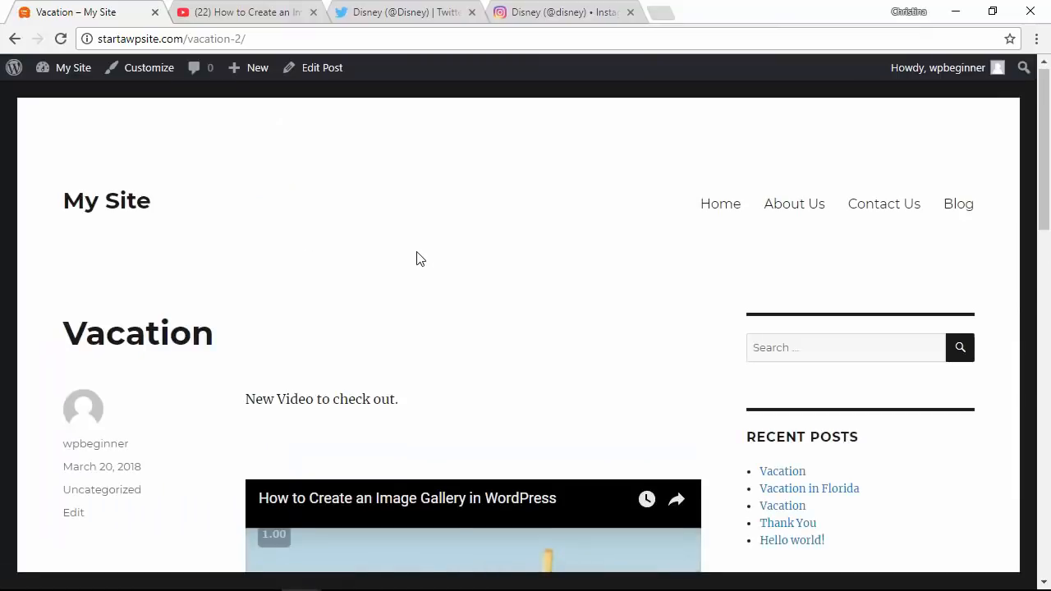
{"action": "scroll", "scroll_direction": "down", "scroll_amount": 3}
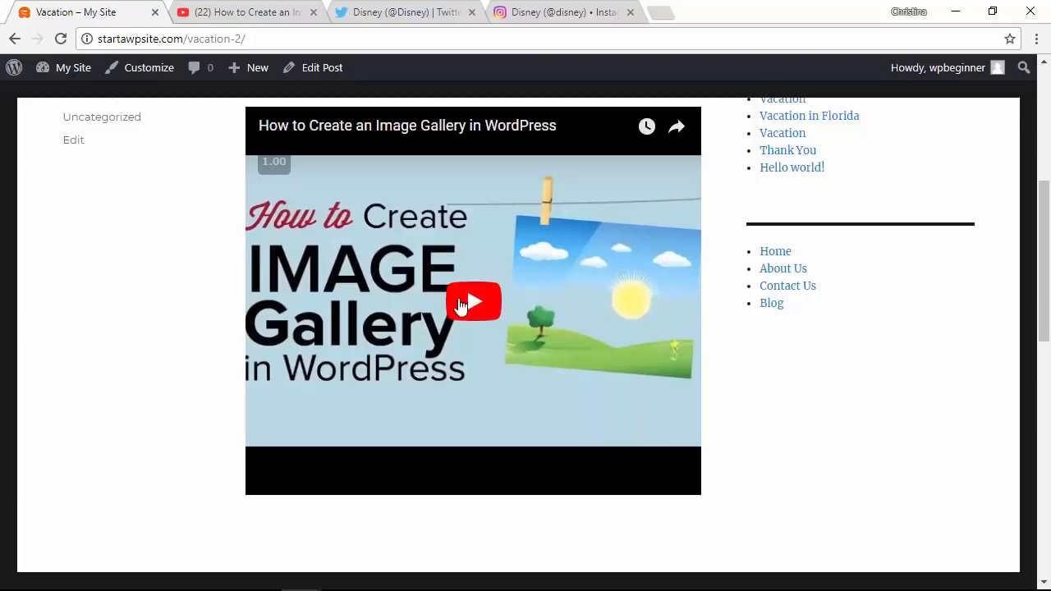
{"action": "mouse_move", "coordinate": [16, 34]}
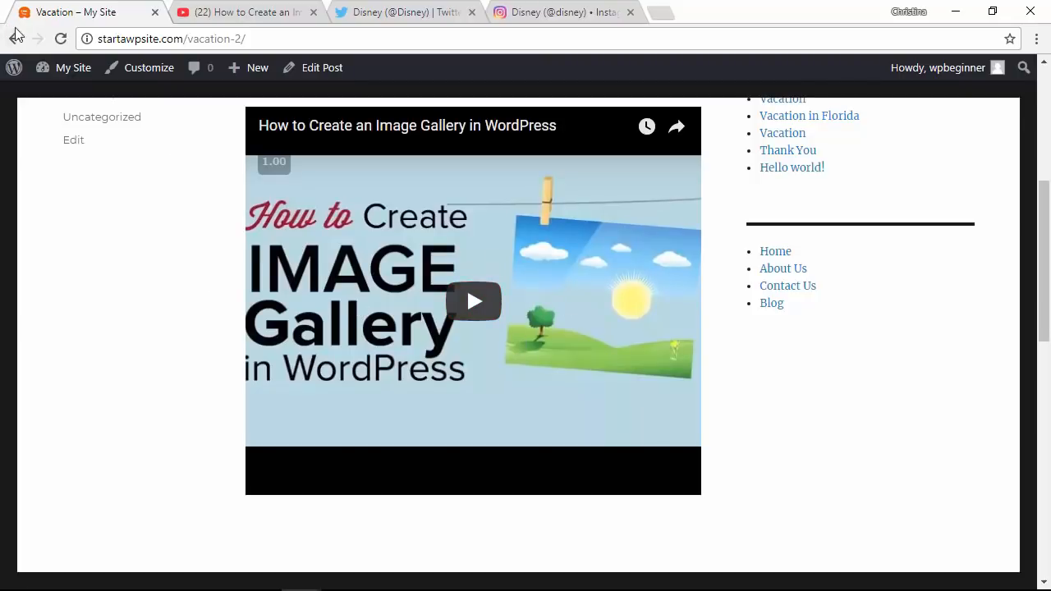
{"action": "left_click", "coordinate": [321, 67]}
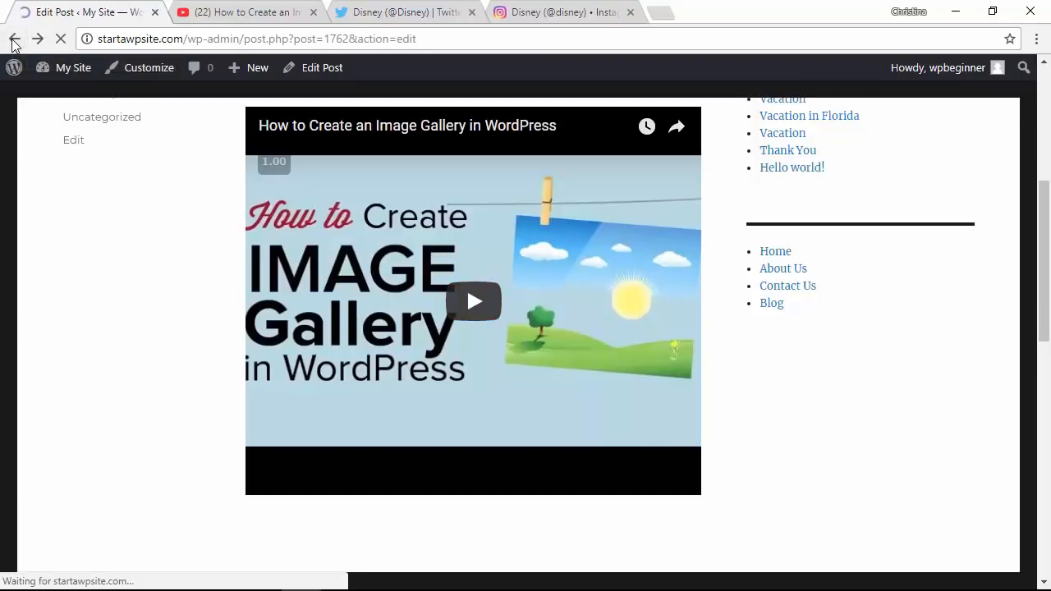
Scroll below the YouTube embed to an empty line and switch to the Twitter tab
{"action": "left_click", "coordinate": [14, 38]}
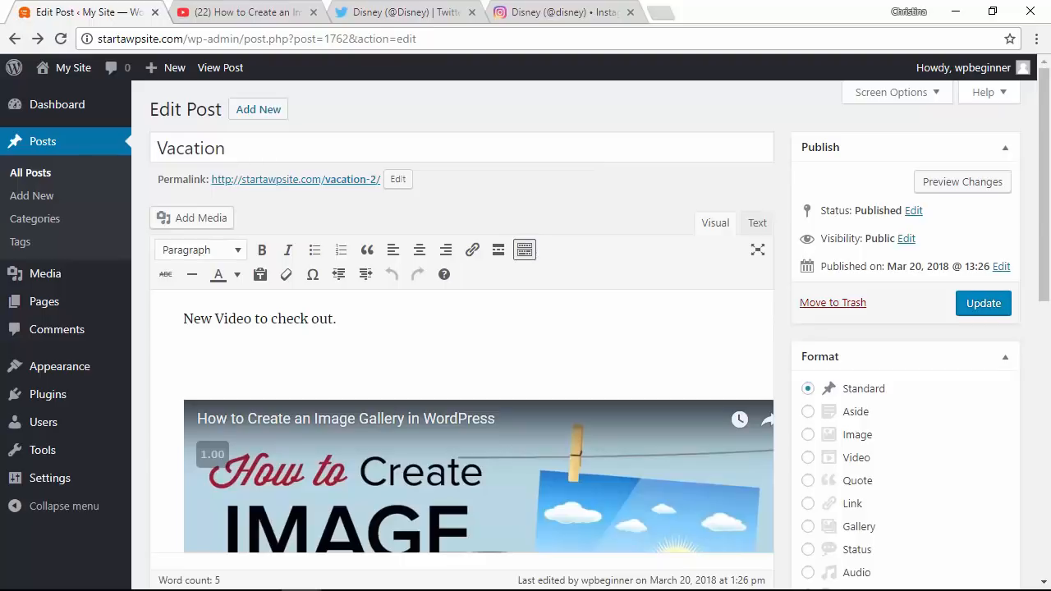
{"action": "scroll", "scroll_direction": "down", "scroll_amount": 3}
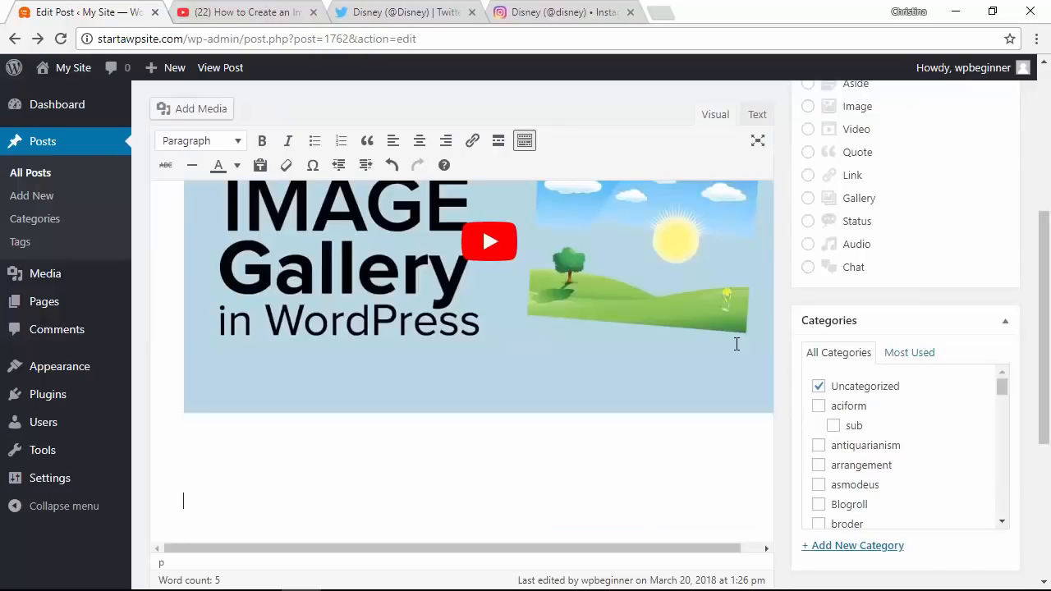
{"action": "left_click", "coordinate": [238, 11]}
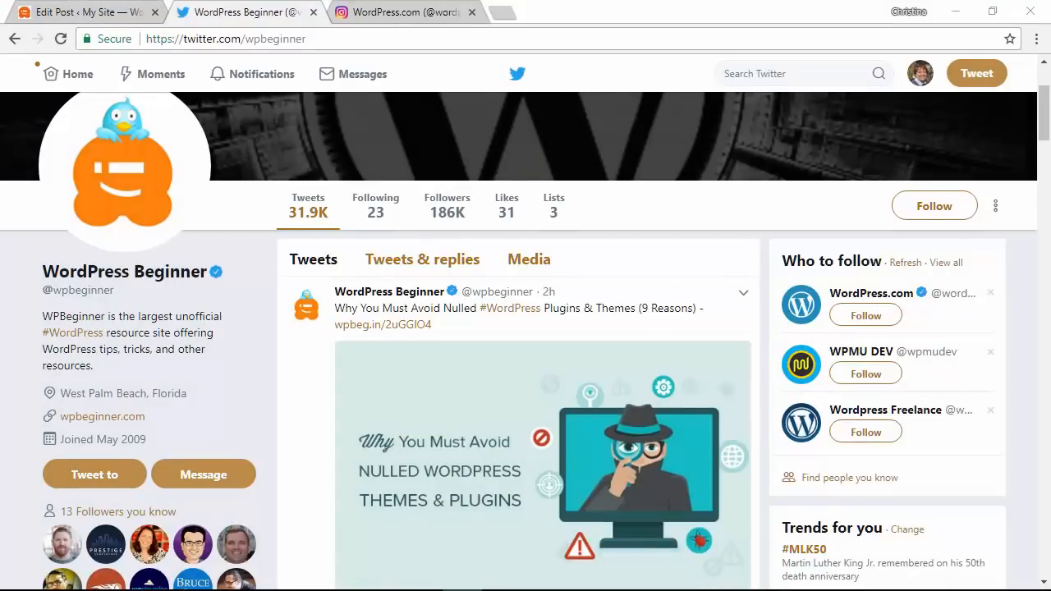
{"action": "mouse_move", "coordinate": [411, 394]}
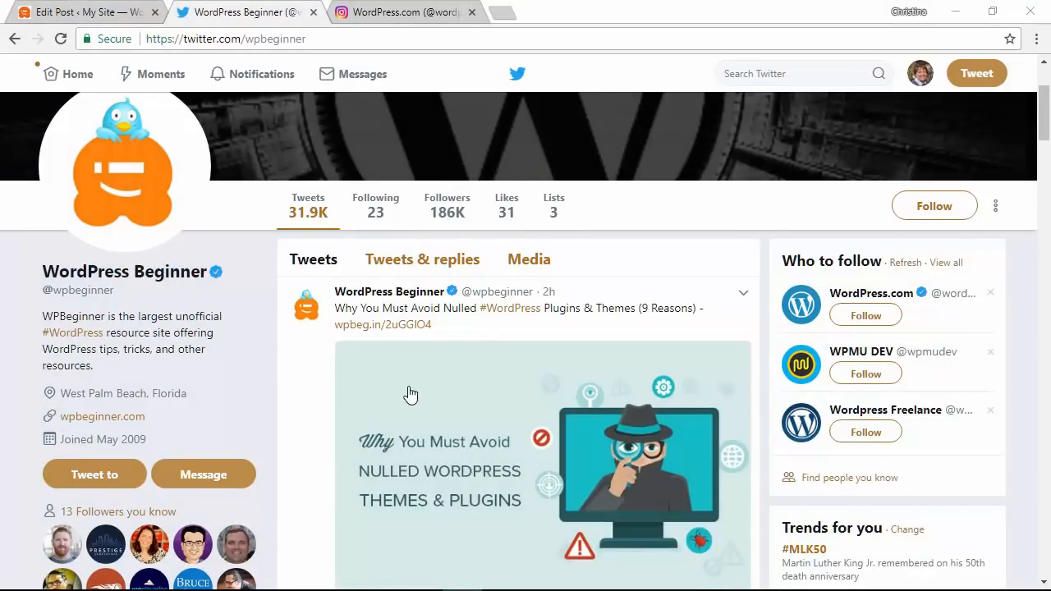
Copy the link to WPBeginner's nulled-plugins tweet and return to the post editor
{"action": "scroll", "scroll_direction": "down", "scroll_amount": 3}
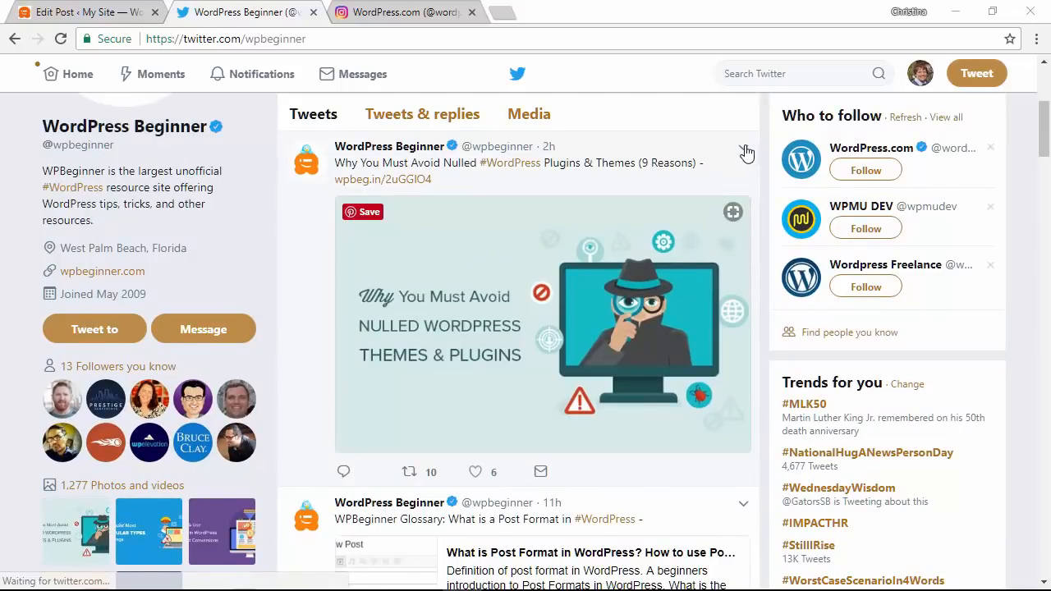
{"action": "left_click", "coordinate": [745, 148]}
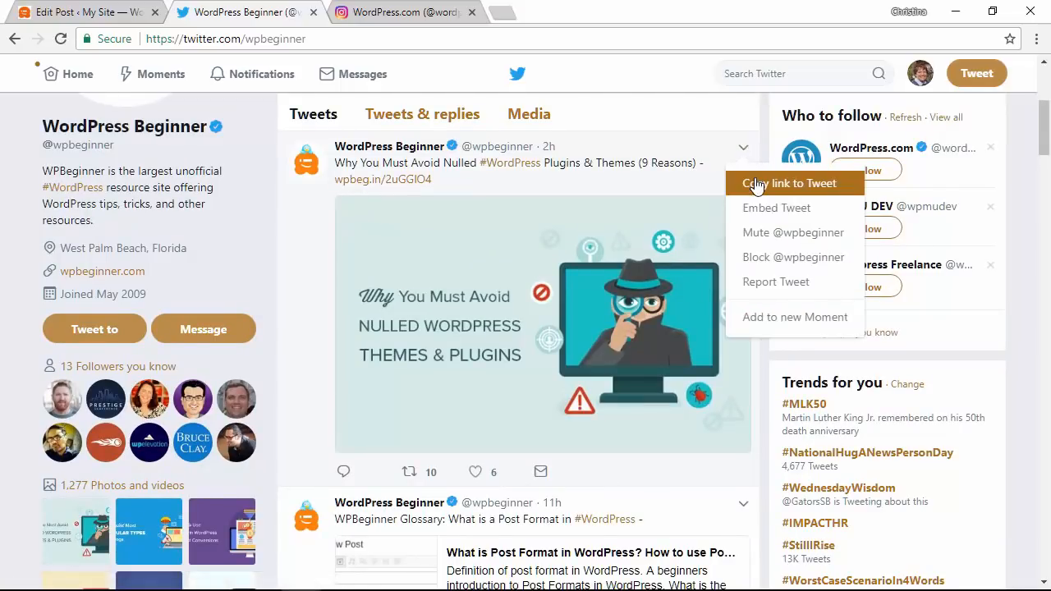
{"action": "left_click", "coordinate": [789, 183]}
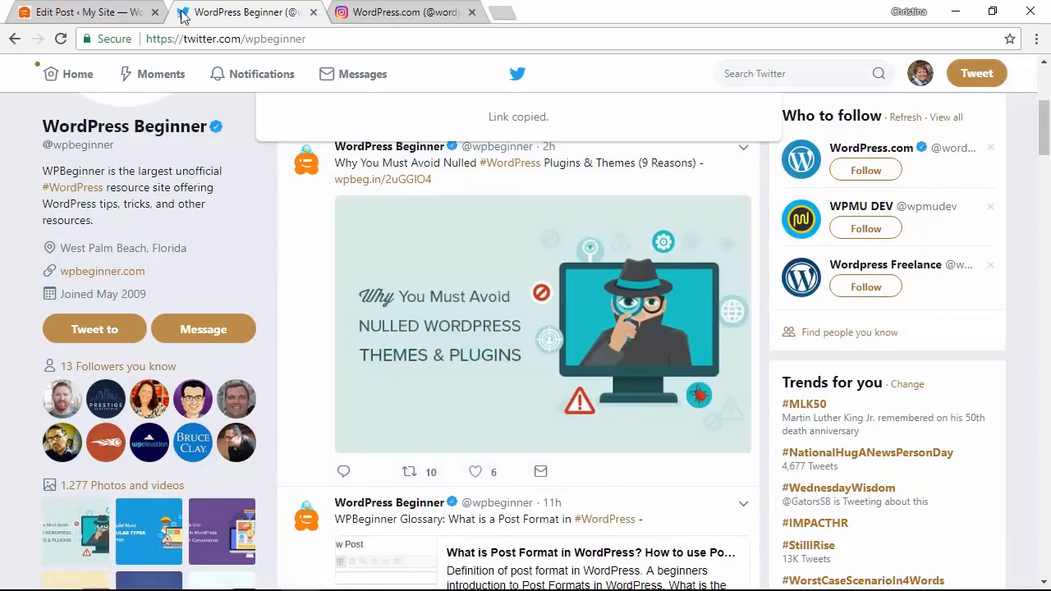
{"action": "left_click", "coordinate": [74, 13]}
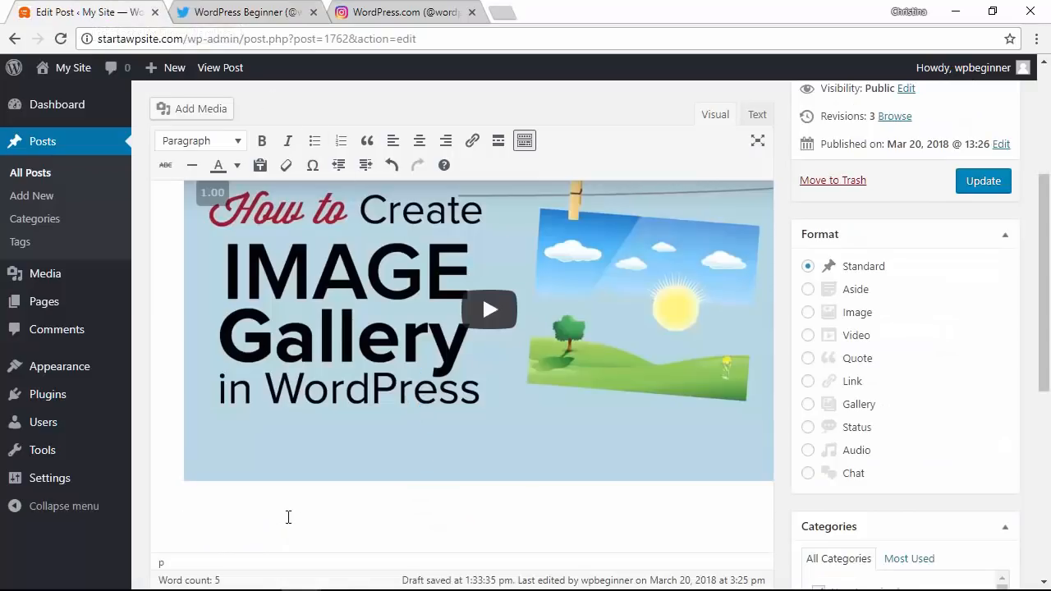
Paste the tweet link below the video, then select the Instagram post's URL
{"action": "right_click", "coordinate": [287, 517]}
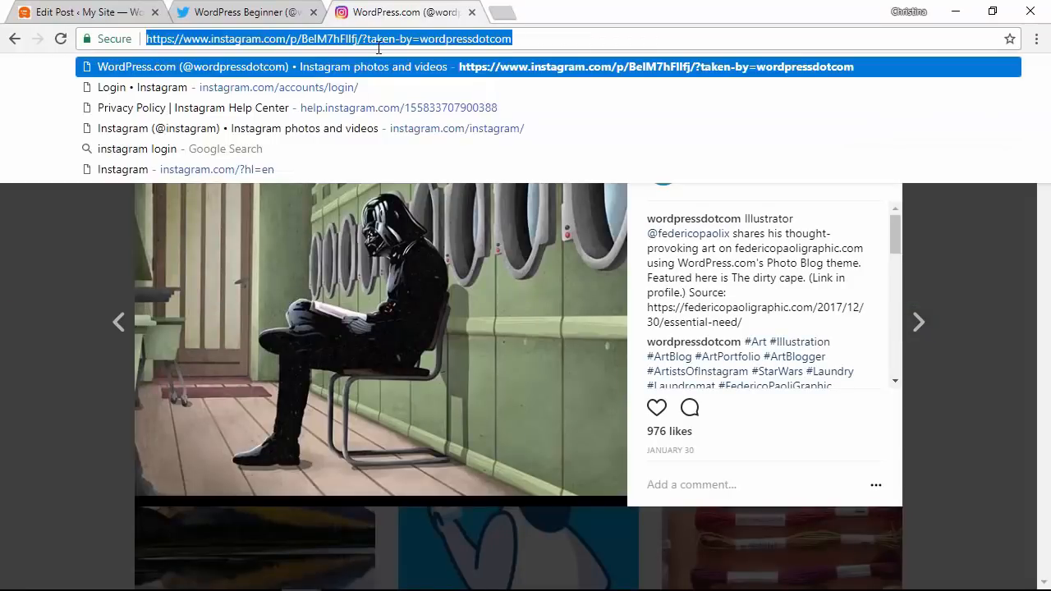
{"action": "left_click", "coordinate": [74, 12]}
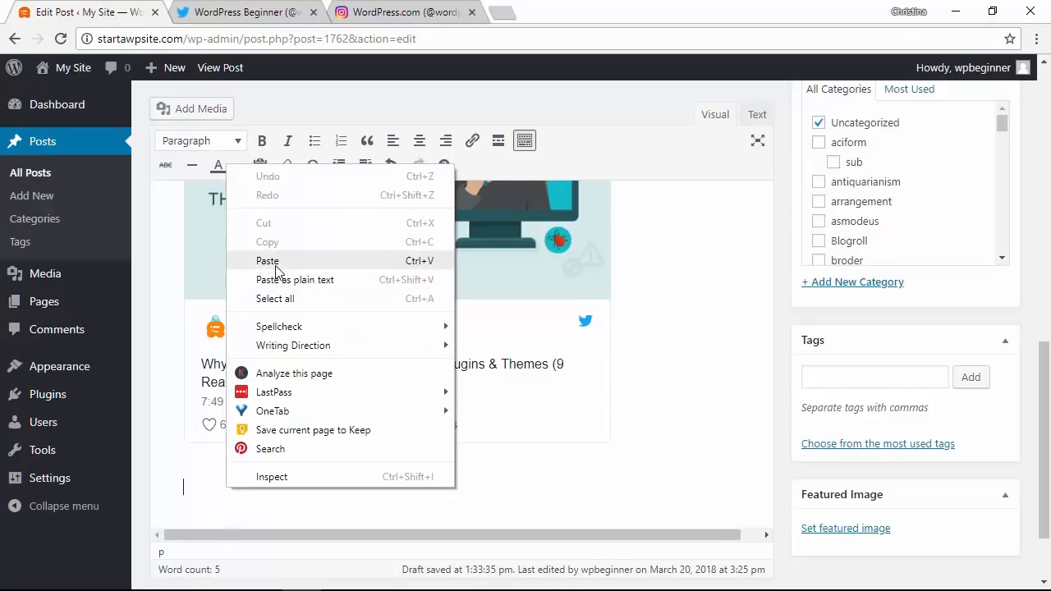
Paste the wordpressdotcom laundromat Instagram post below the tweet and scroll to check the embed
{"action": "left_click", "coordinate": [279, 272]}
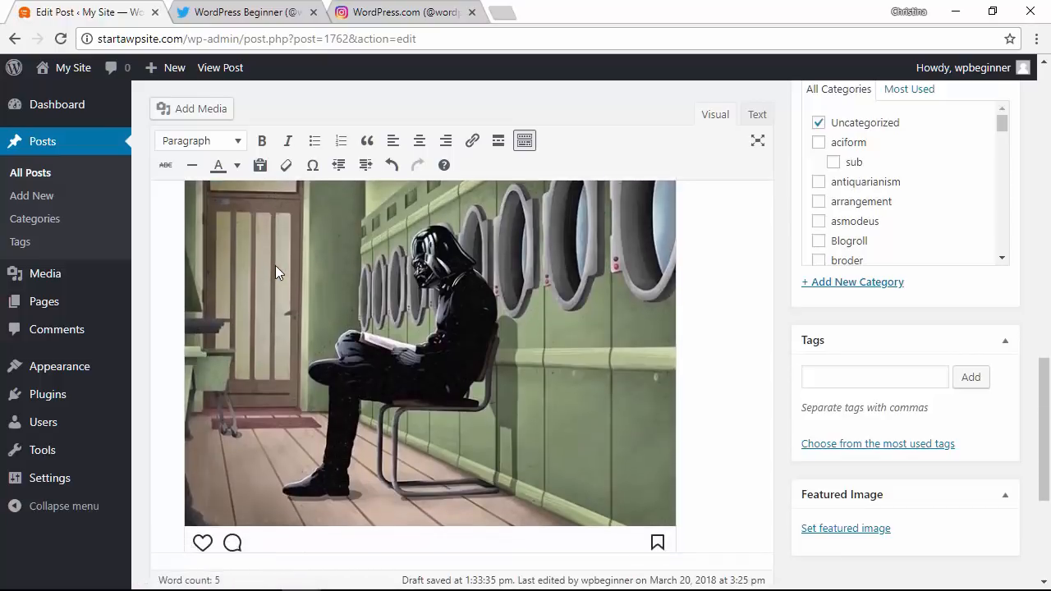
{"action": "scroll", "scroll_direction": "down", "scroll_amount": 3}
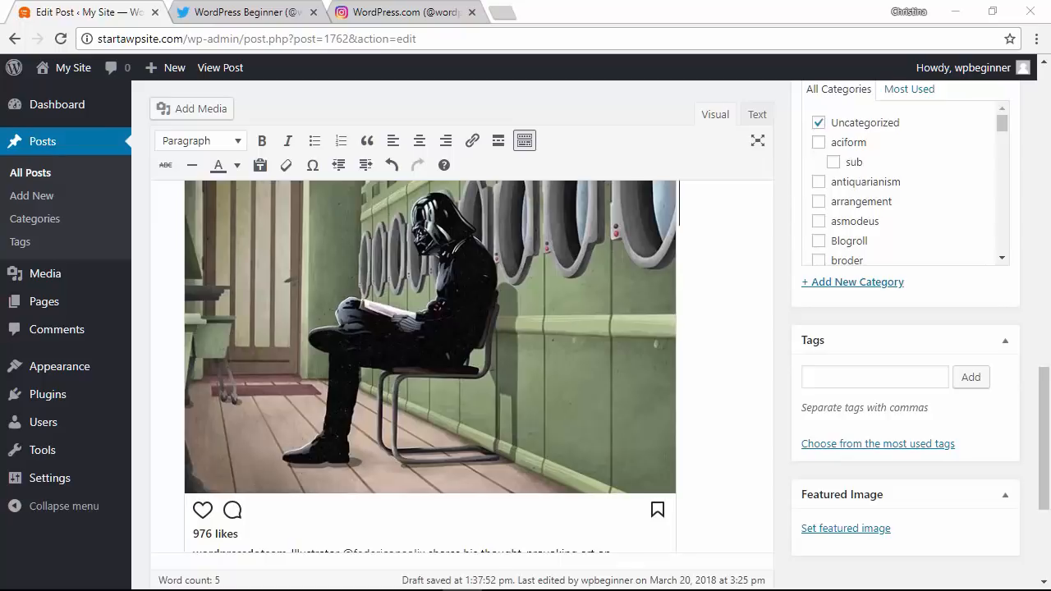
{"action": "scroll", "scroll_direction": "down", "scroll_amount": 3}
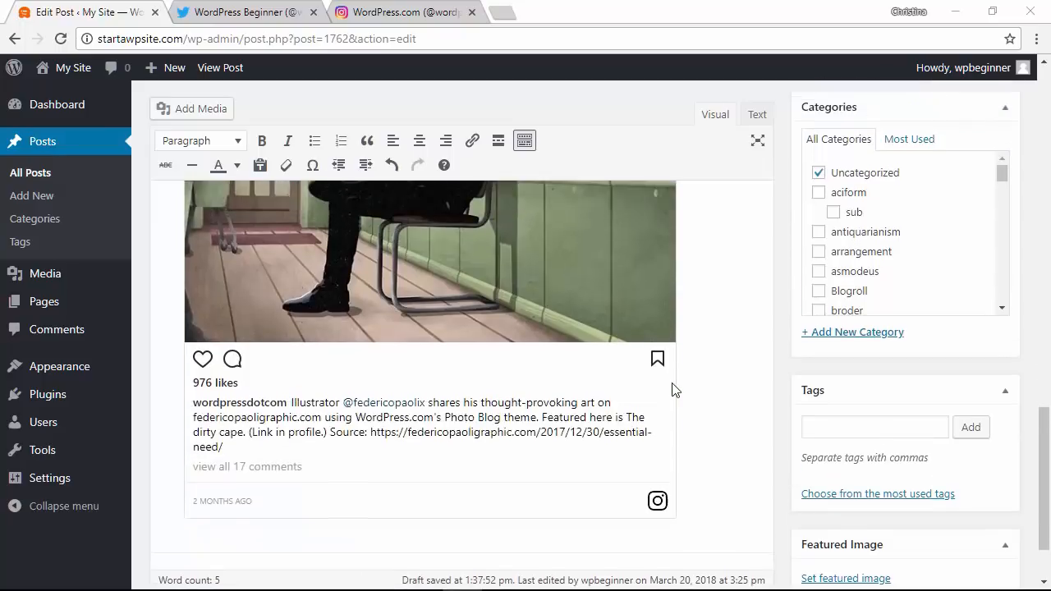